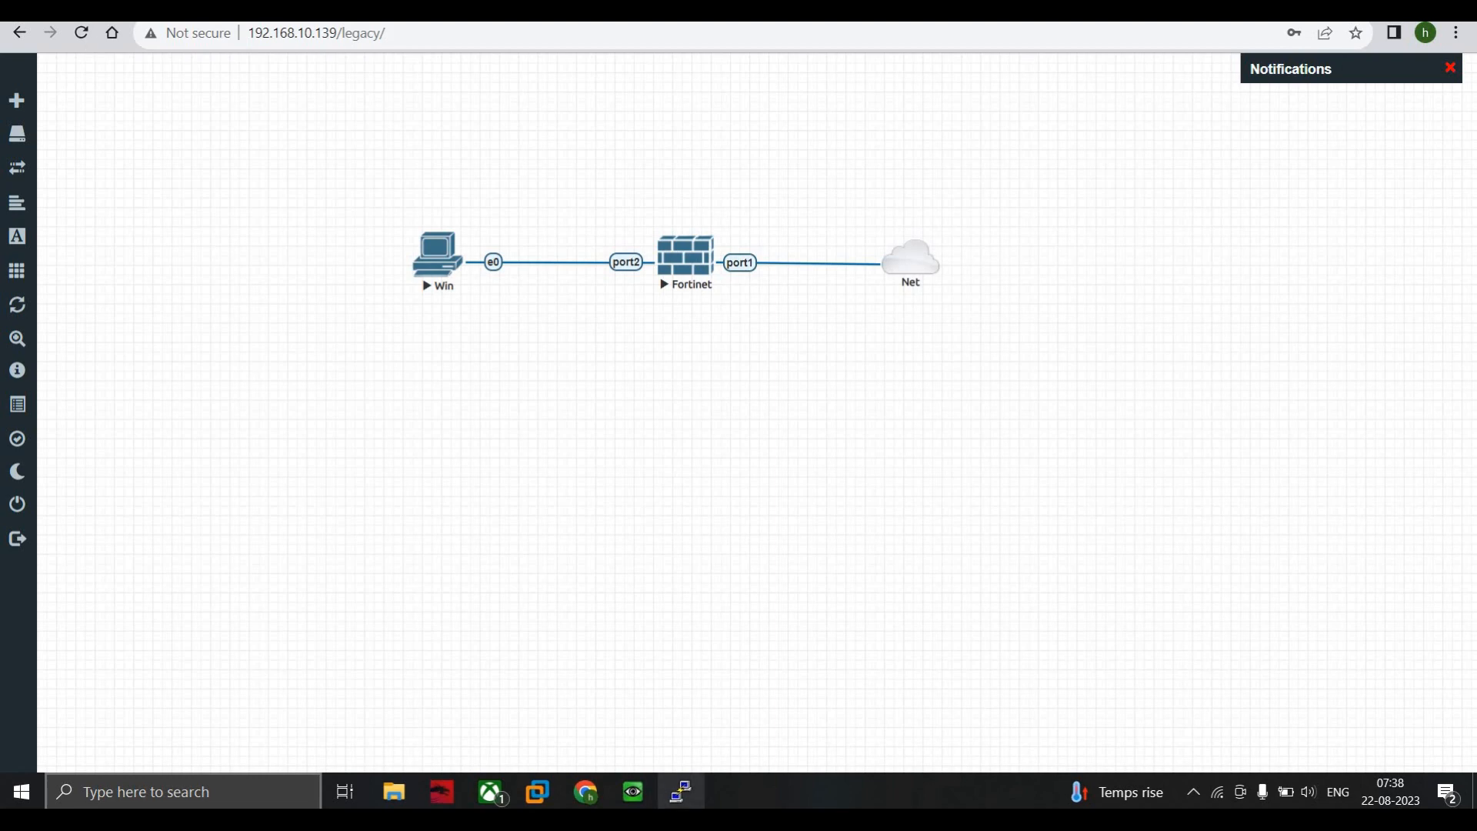
# Open the Fortinet node's console from the EVE-NG topology.
pyautogui.doubleClick(685, 252)
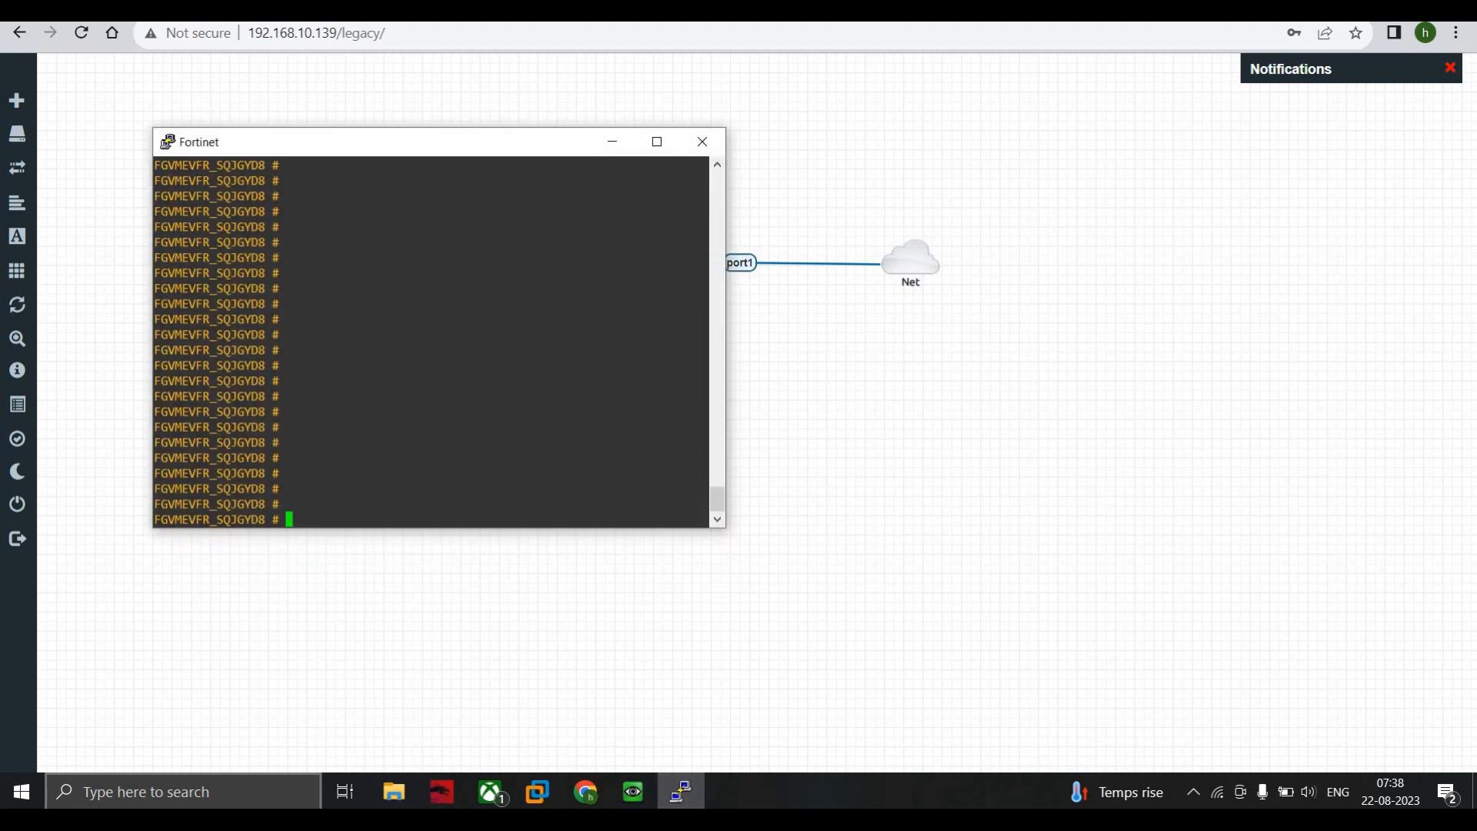
pyautogui.write('sho')
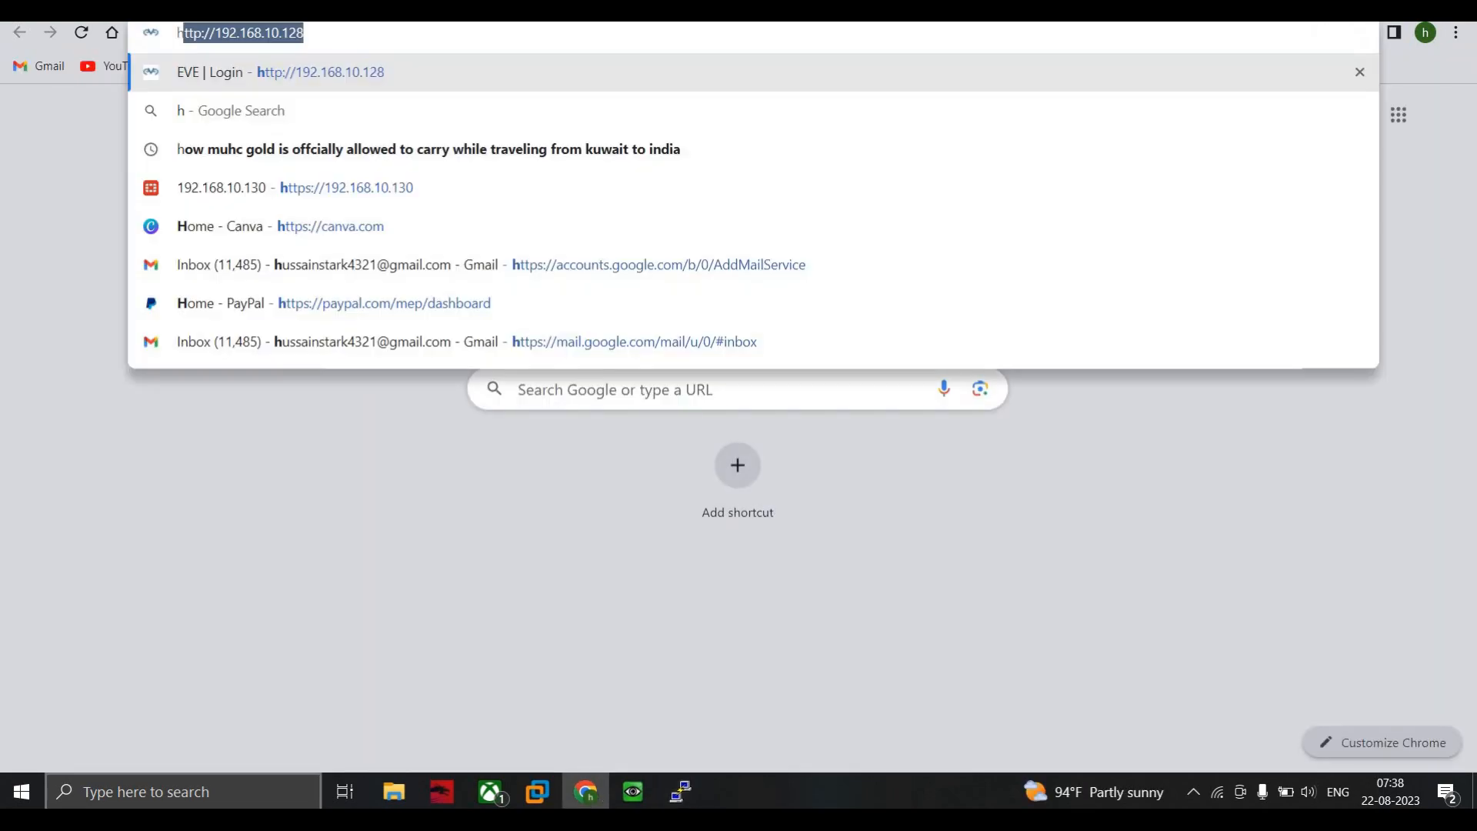
# Load the firewall's HTTPS address in Chrome and wait until it times out.
pyautogui.write('https://192.168.10.13')
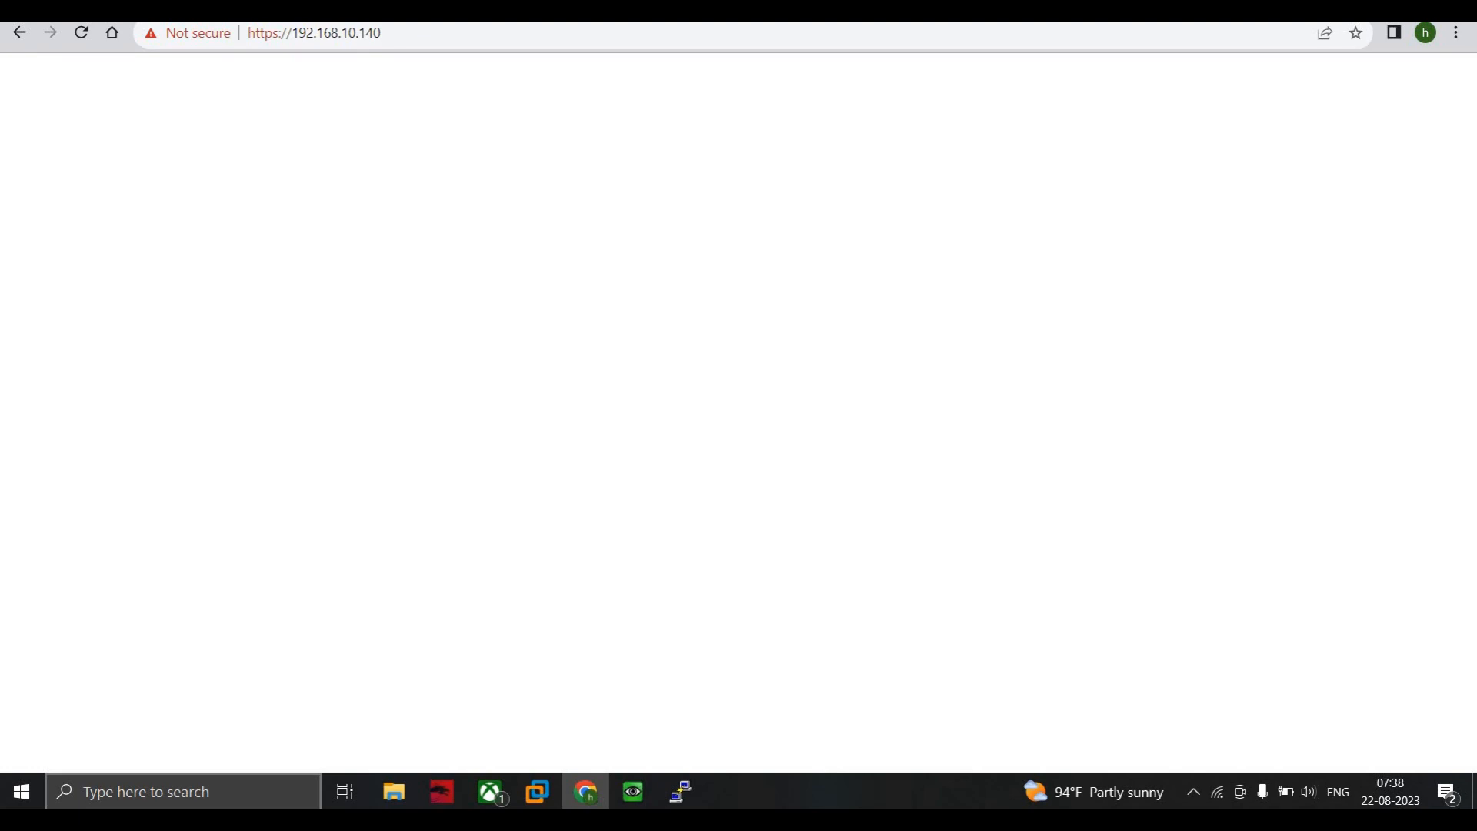
pyautogui.click(80, 32)
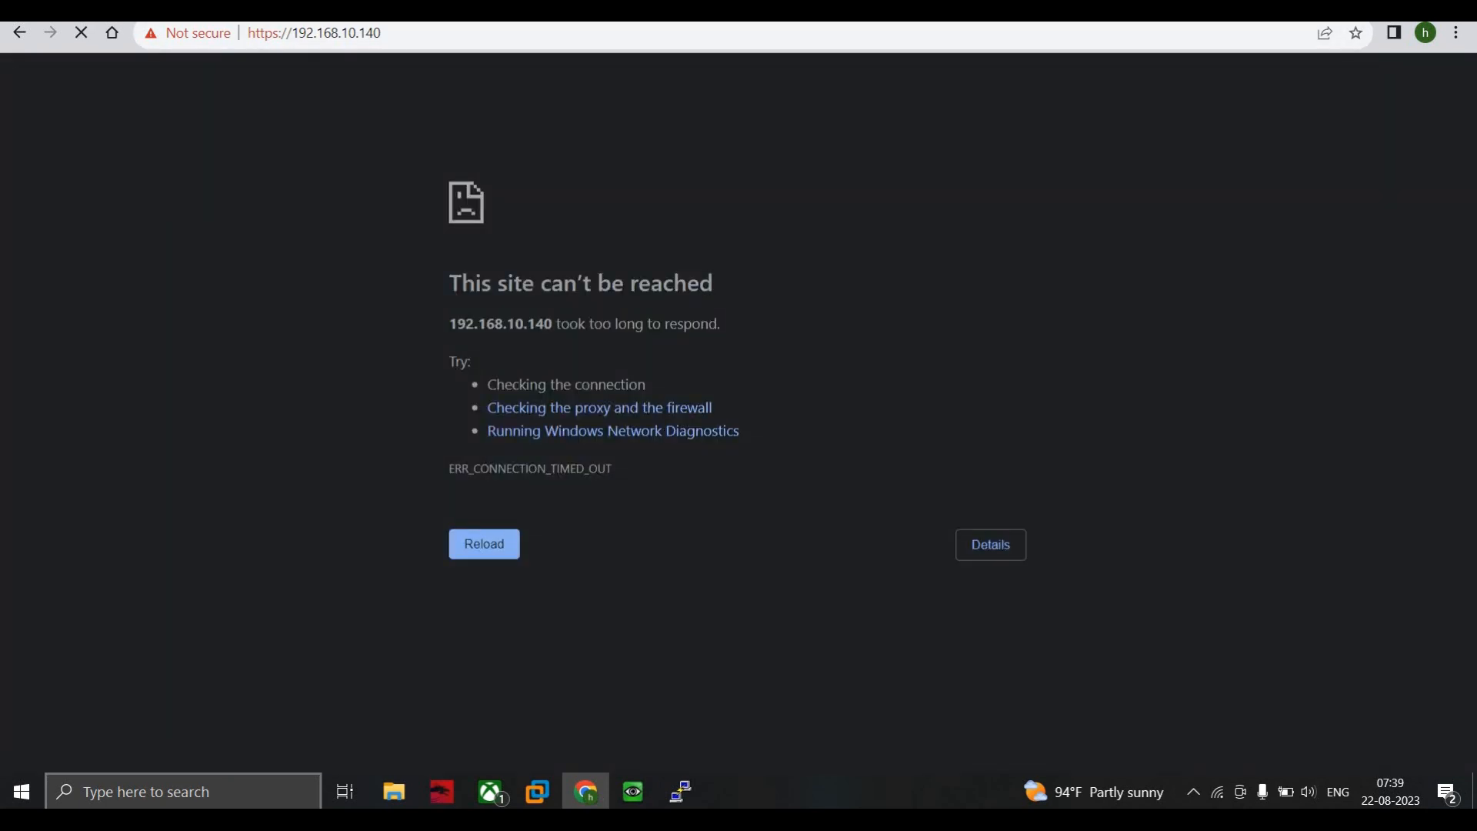
pyautogui.doubleClick(460, 323)
pyautogui.write('cm')
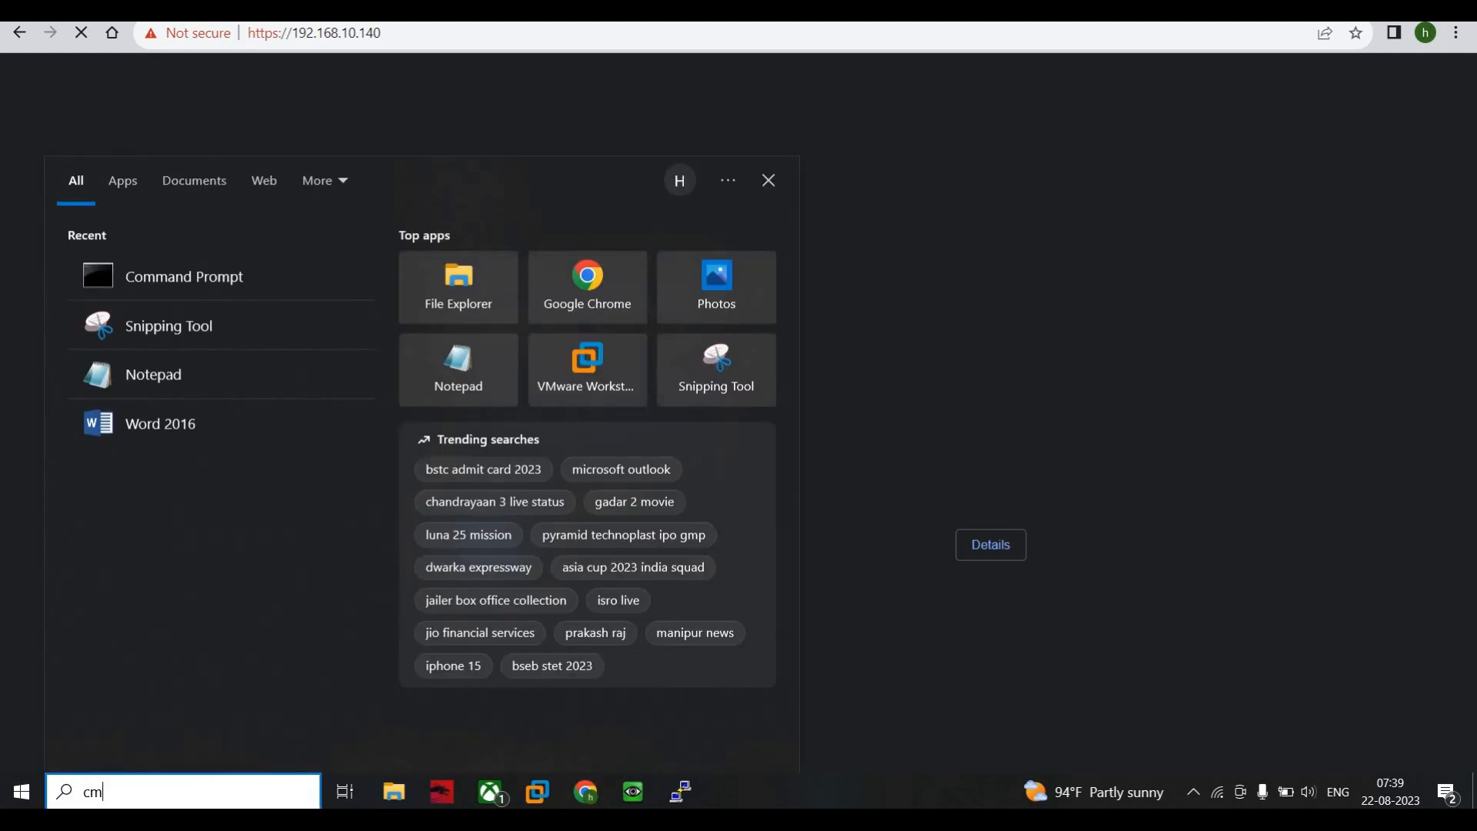
# Launch Command Prompt and start a ping to 192.168.10.x.
pyautogui.click(184, 277)
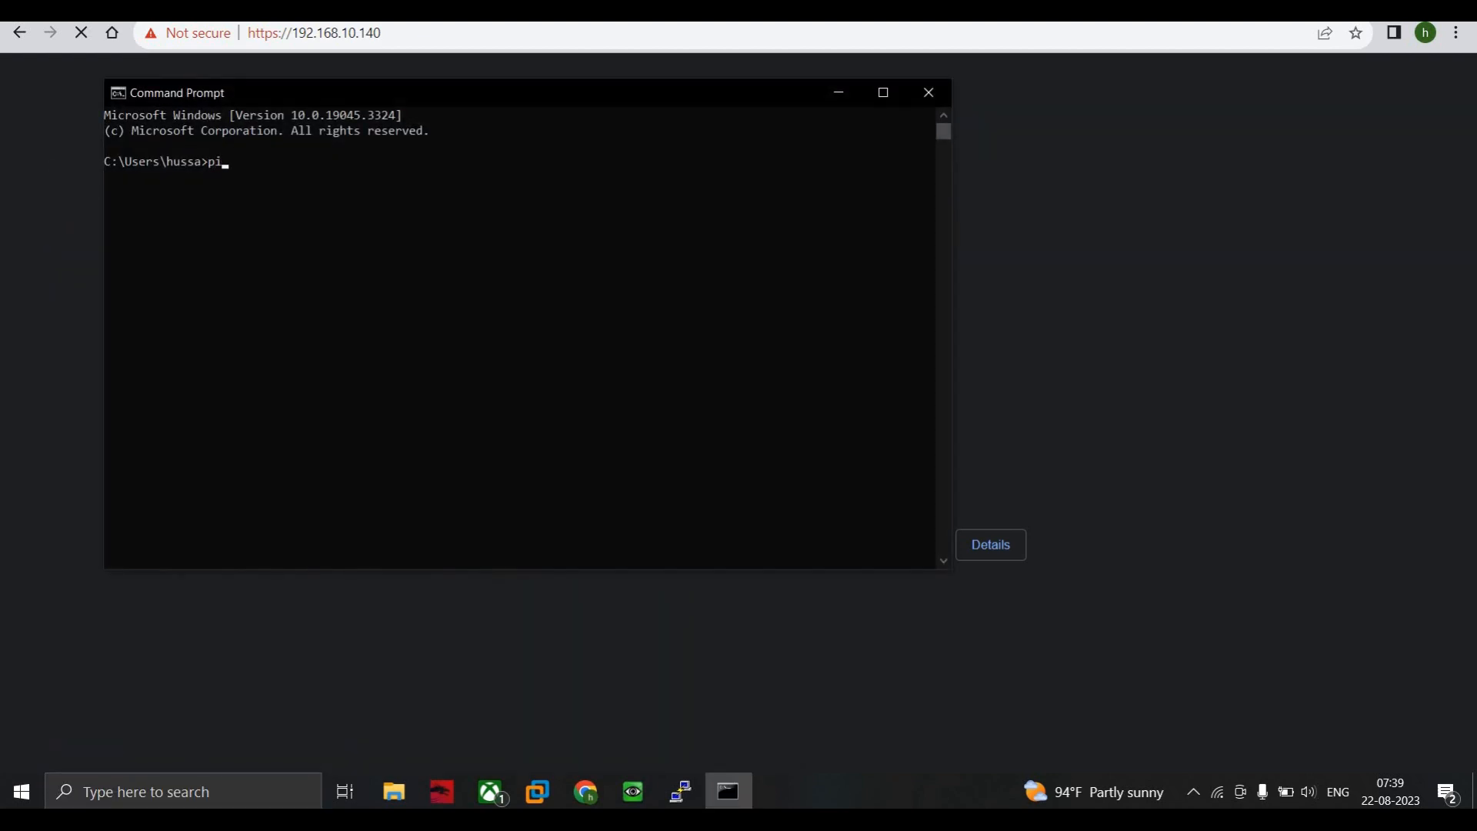
pyautogui.write('ng 192.168.10')
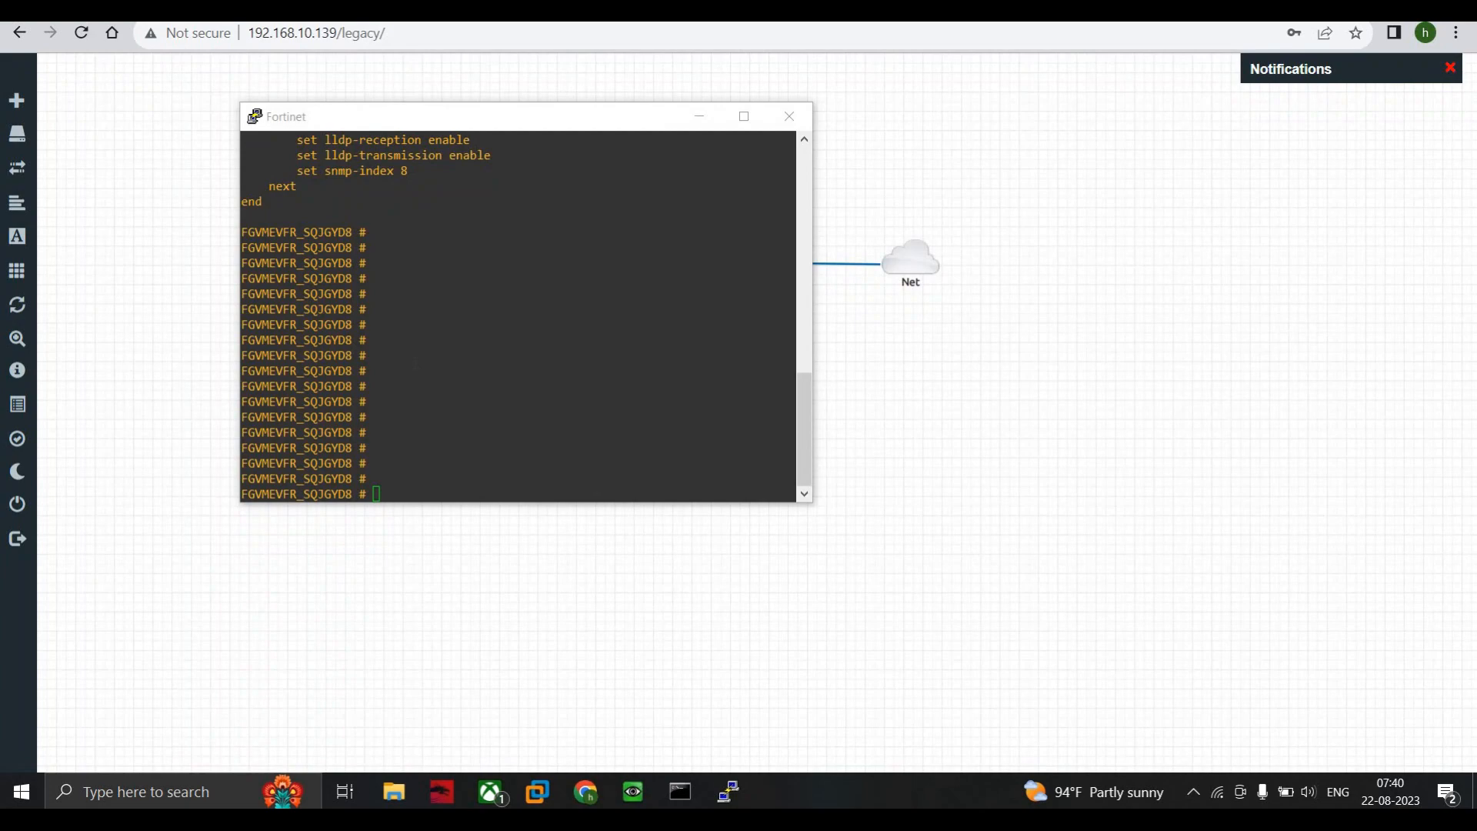
# Run 'show system interface' and scroll to port1's DHCP address 192.168.10.140.
pyautogui.write('show')
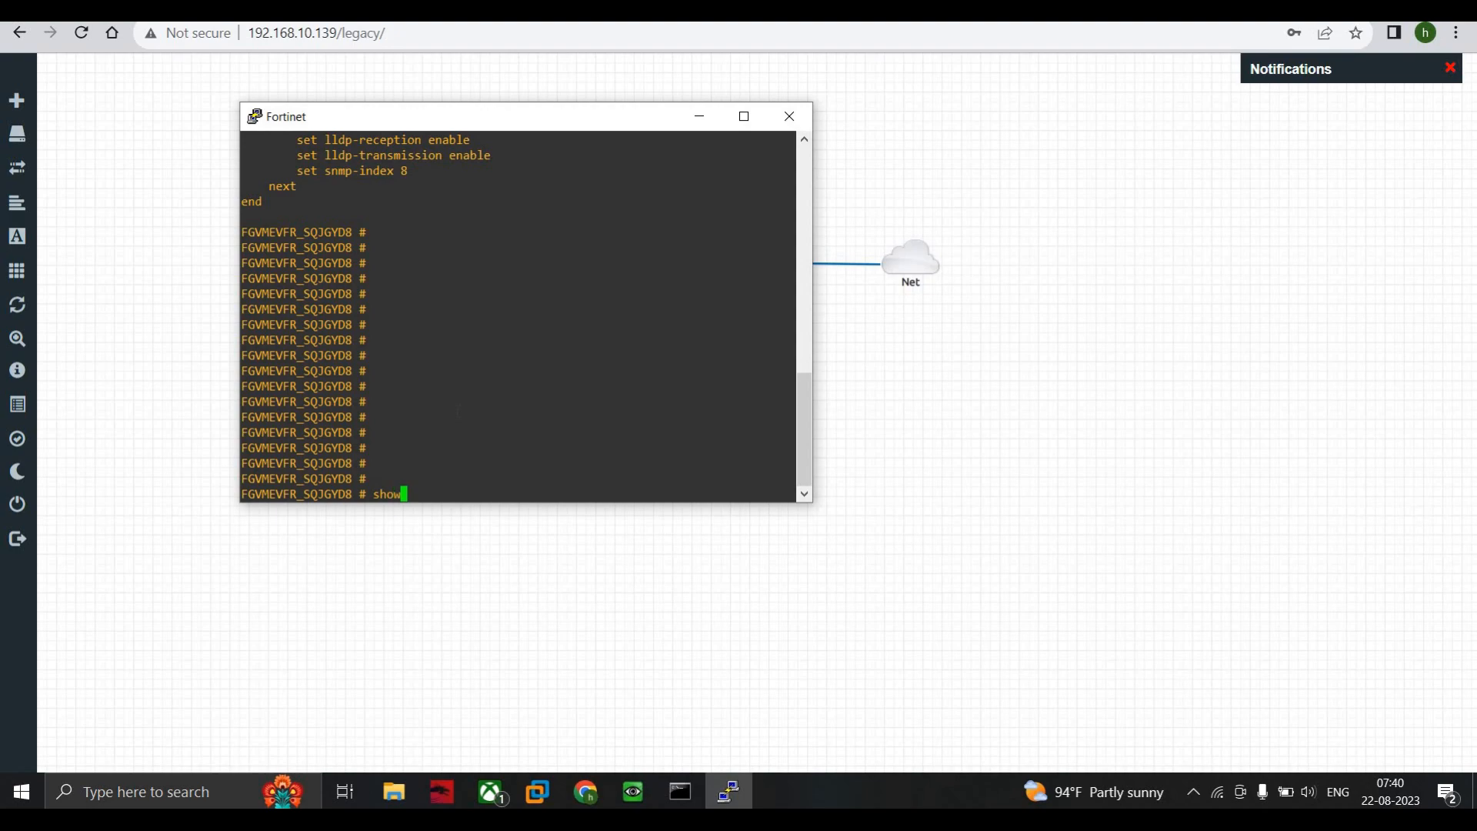
pyautogui.write('system interface')
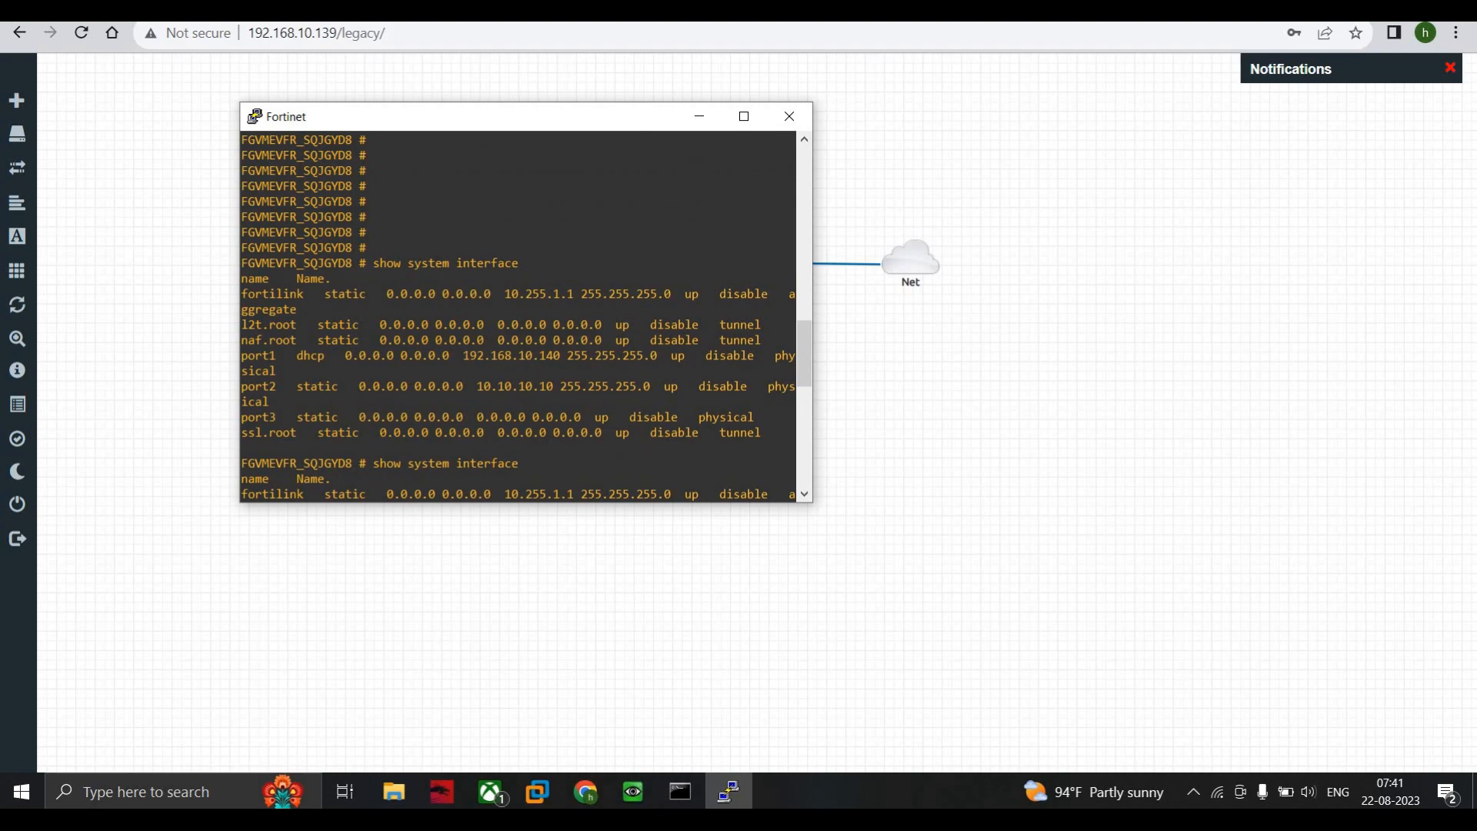
pyautogui.scroll(-3)
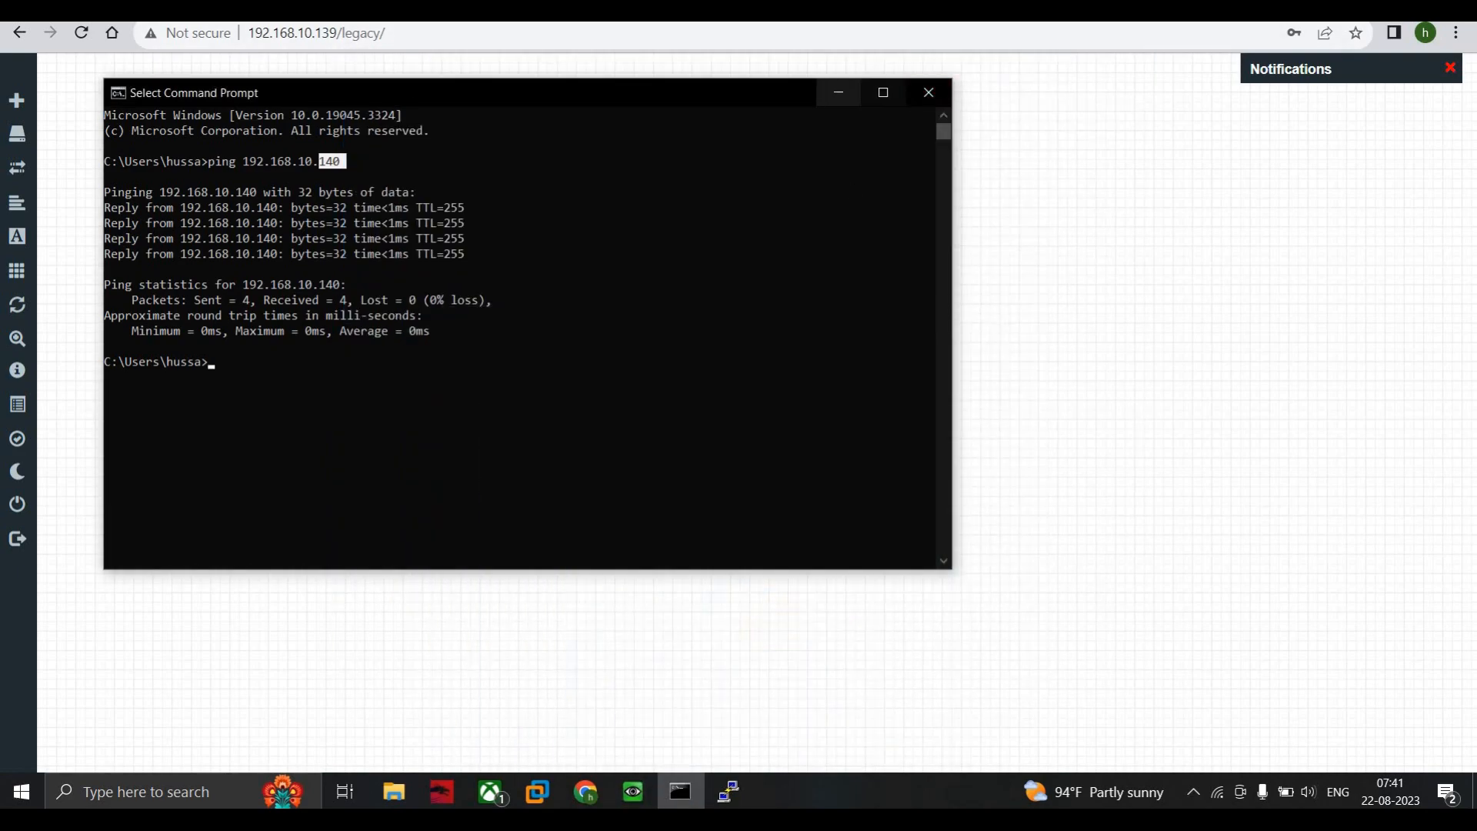
# Check the ping replies from 192.168.10.140 show 0% loss.
pyautogui.click(729, 792)
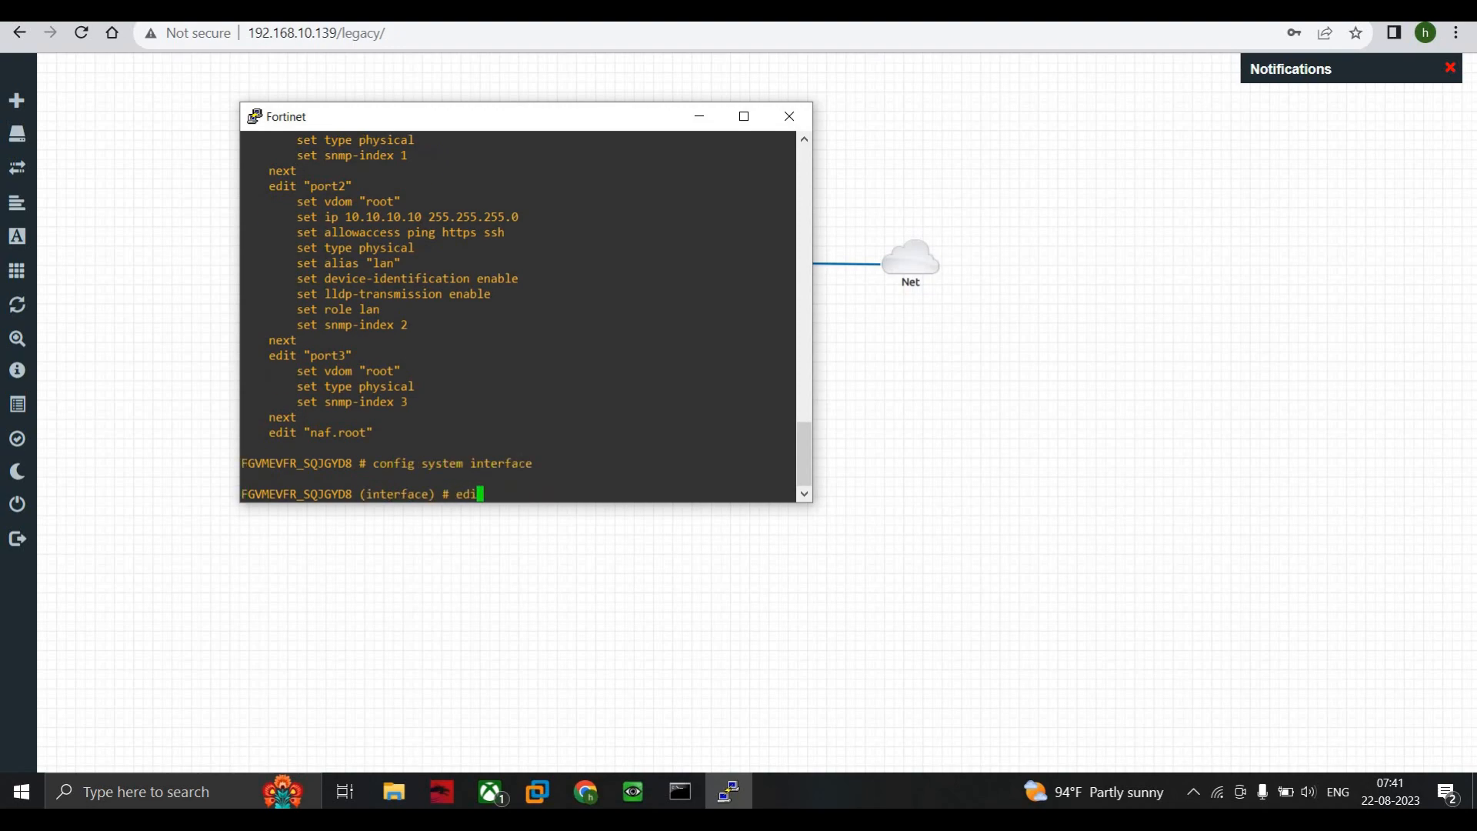
# Set port1 allowaccess to ping https http ssh, end, then show system interface.
pyautogui.write('port1')
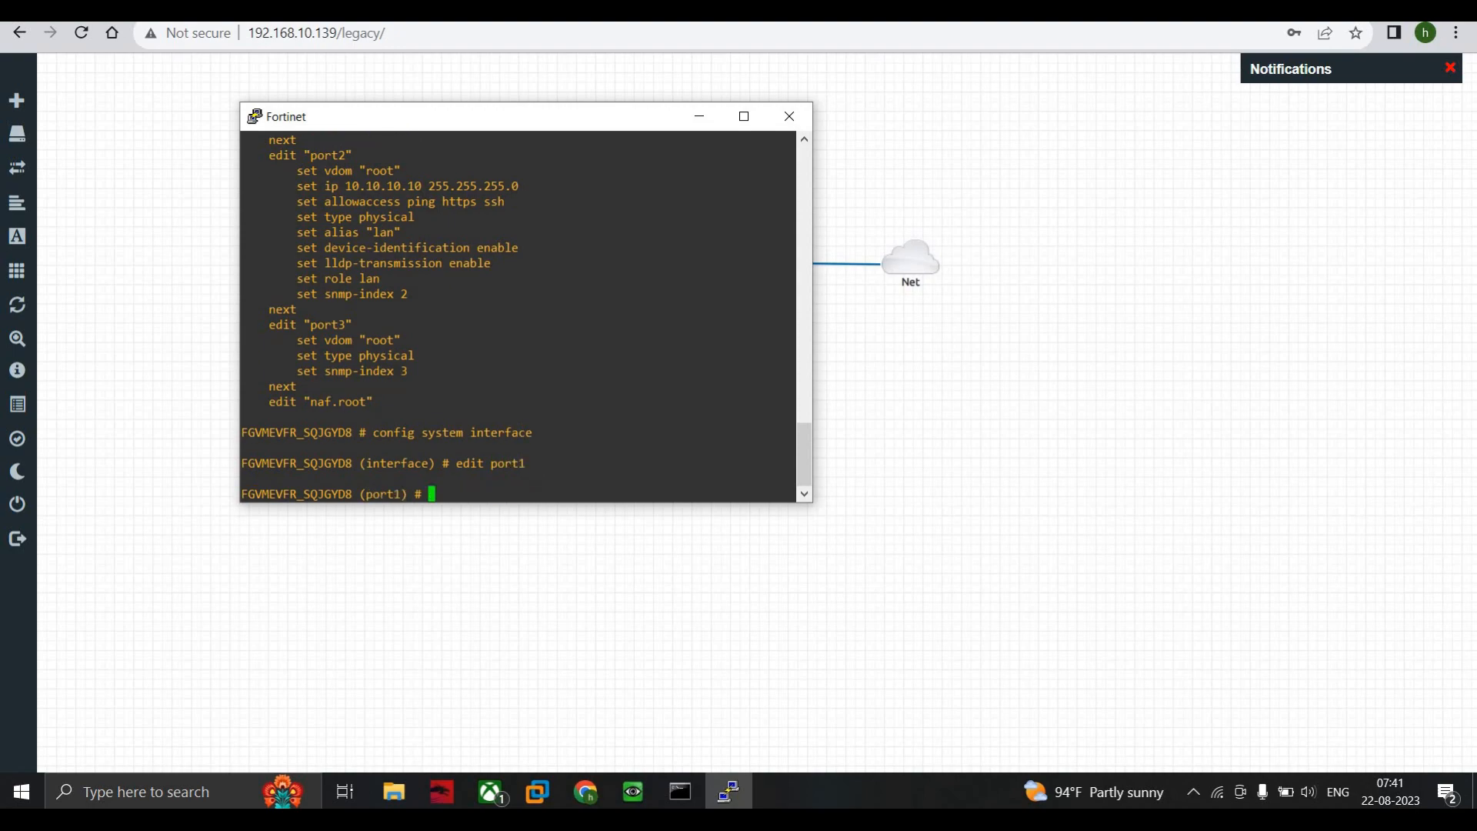
pyautogui.write('set allowaccess')
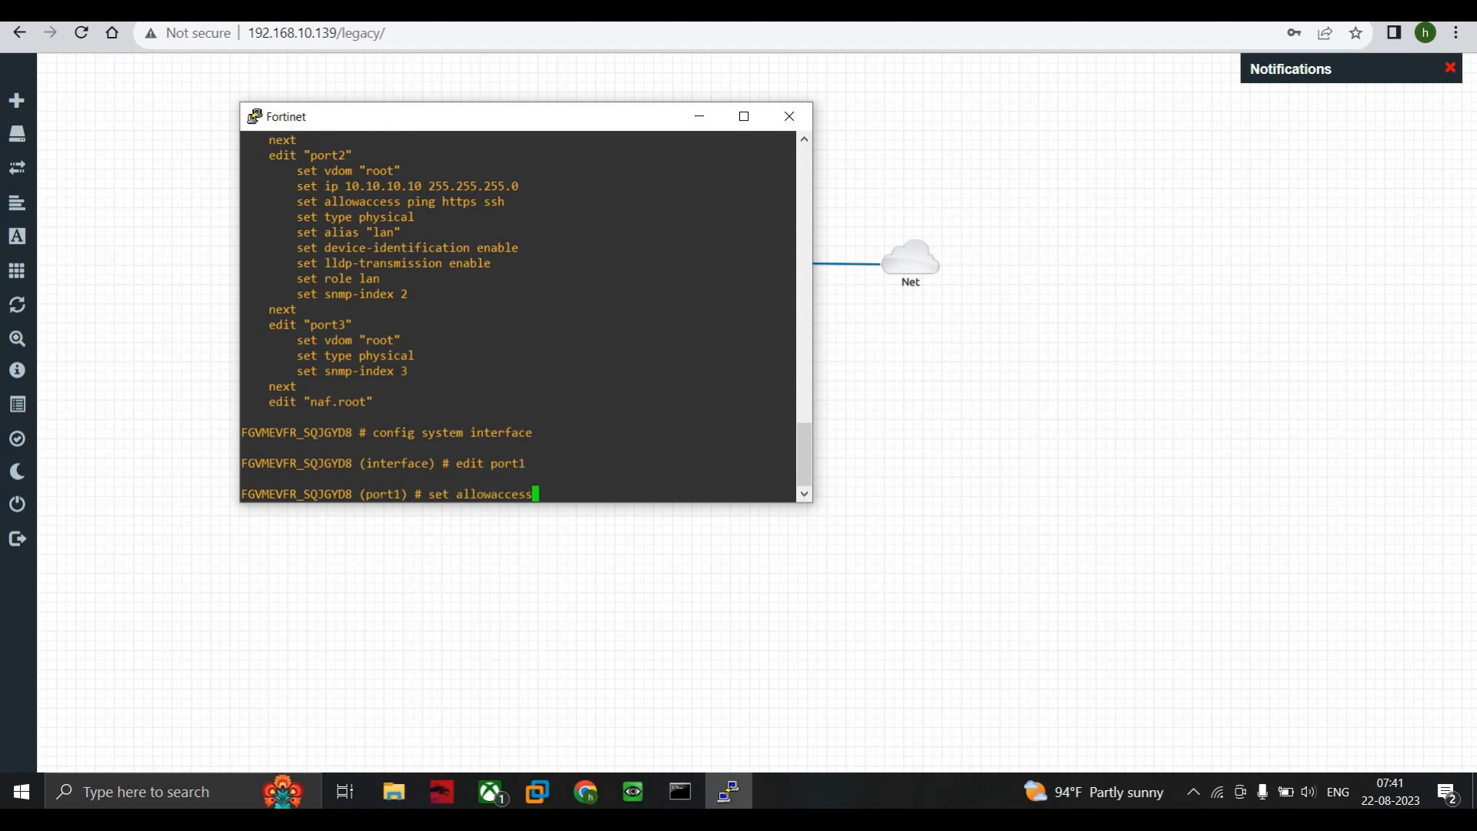
pyautogui.write('ping')
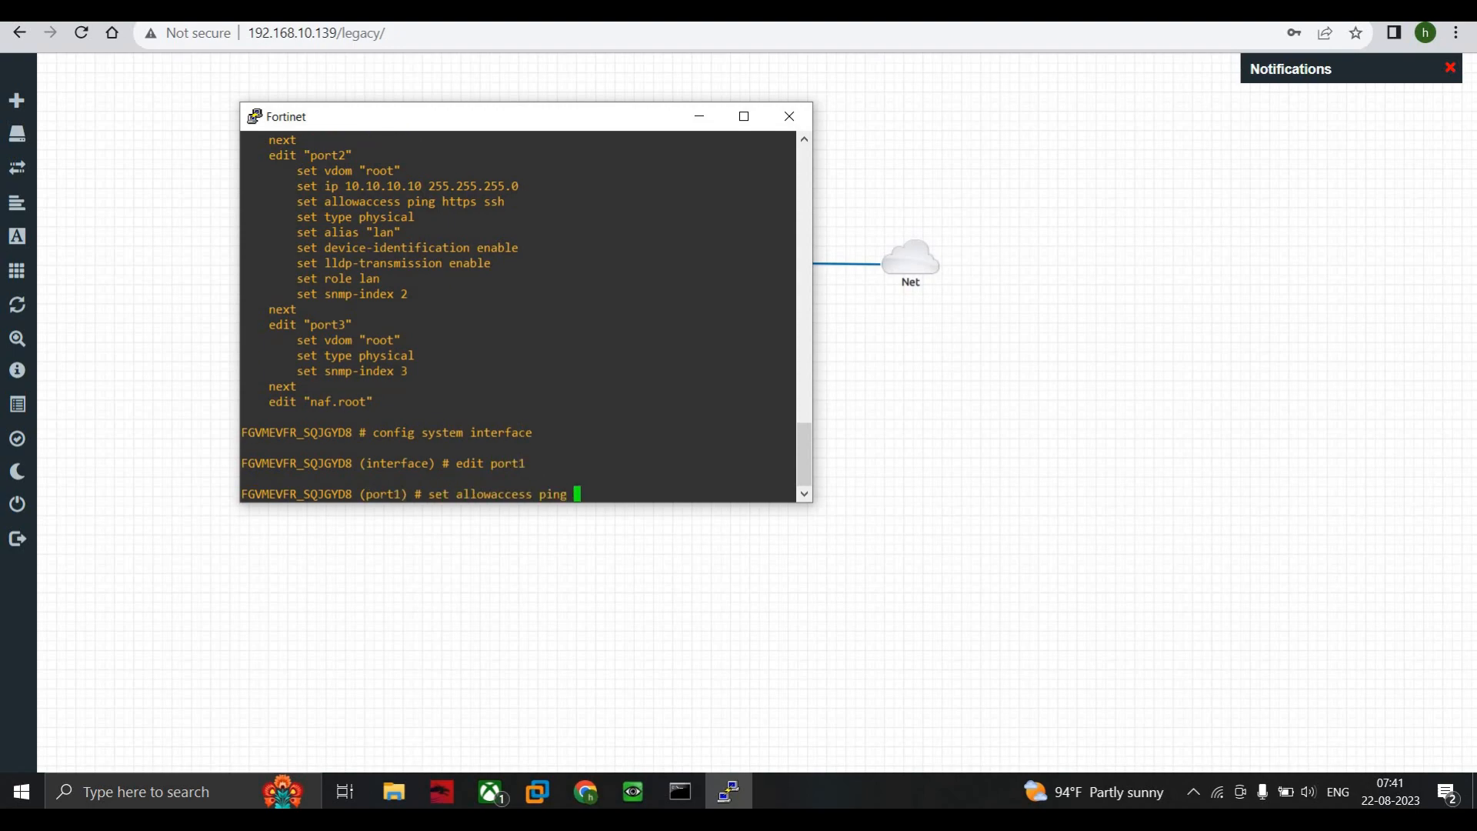
pyautogui.write('https http ssh')
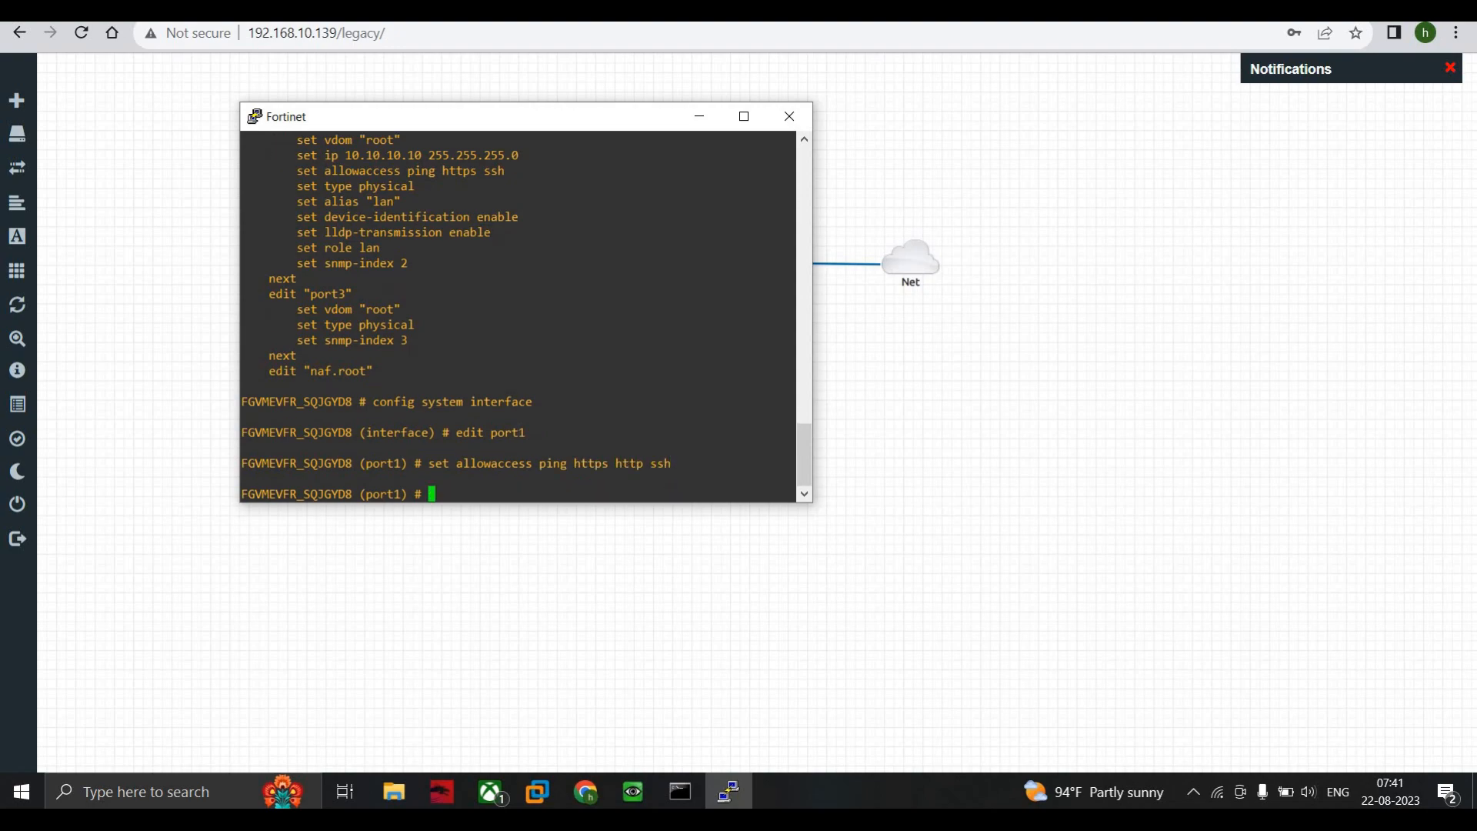
pyautogui.write('end')
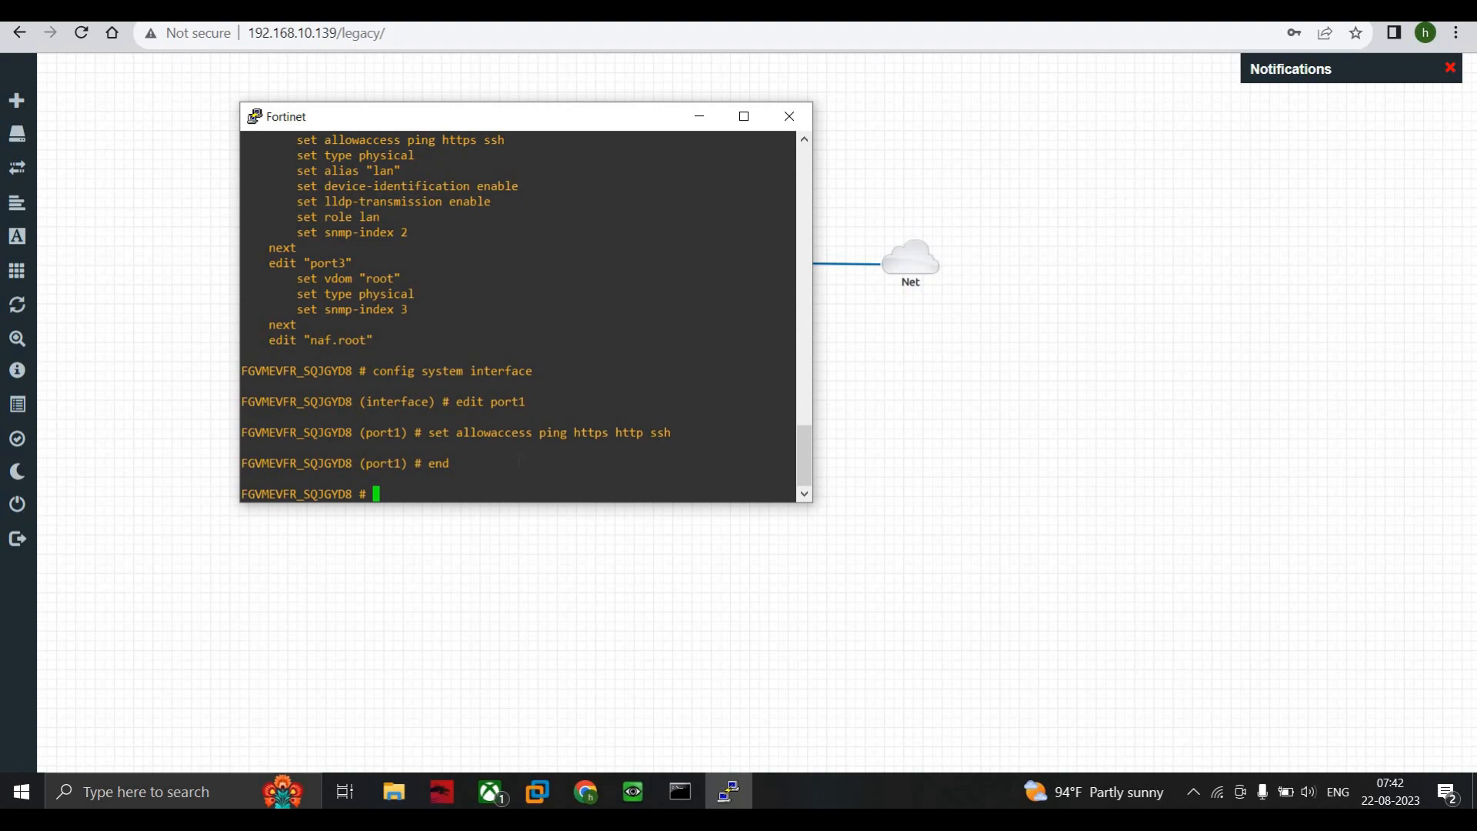
pyautogui.write('show sys')
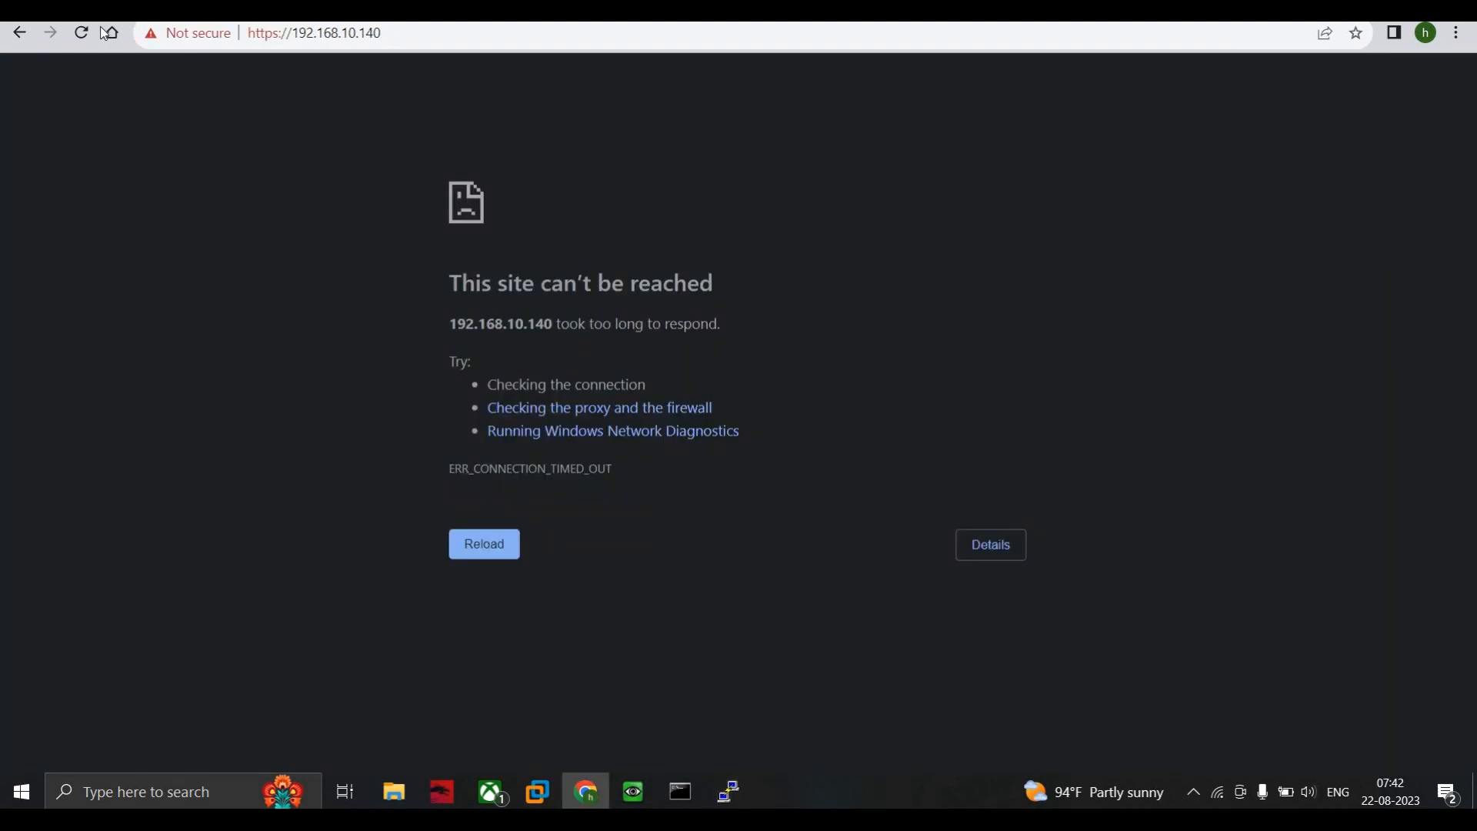
# Reload 192.168.10.140, log in as admin, and choose Later on FortiGate Setup.
pyautogui.click(483, 544)
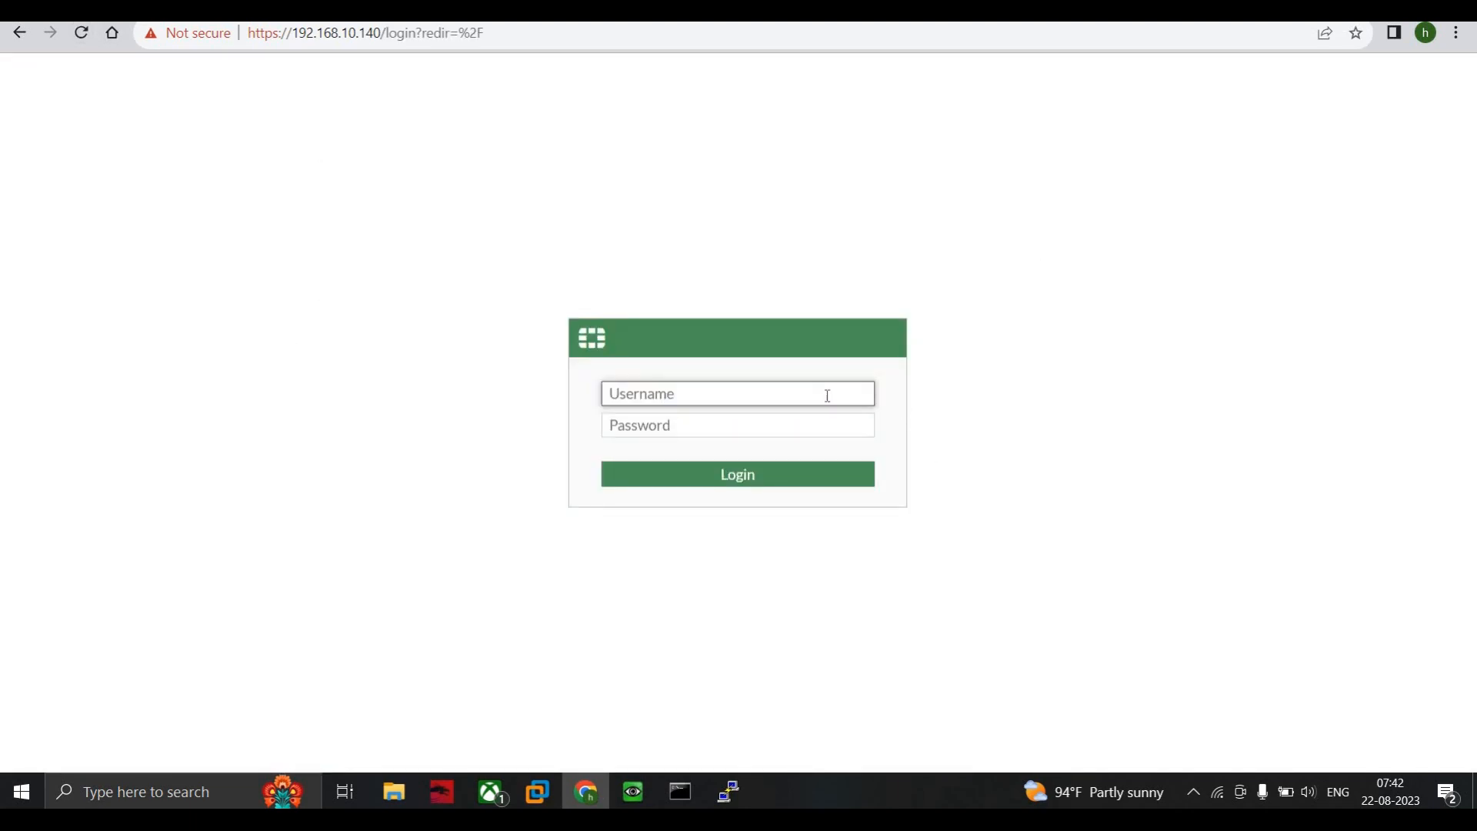
pyautogui.write('admin')
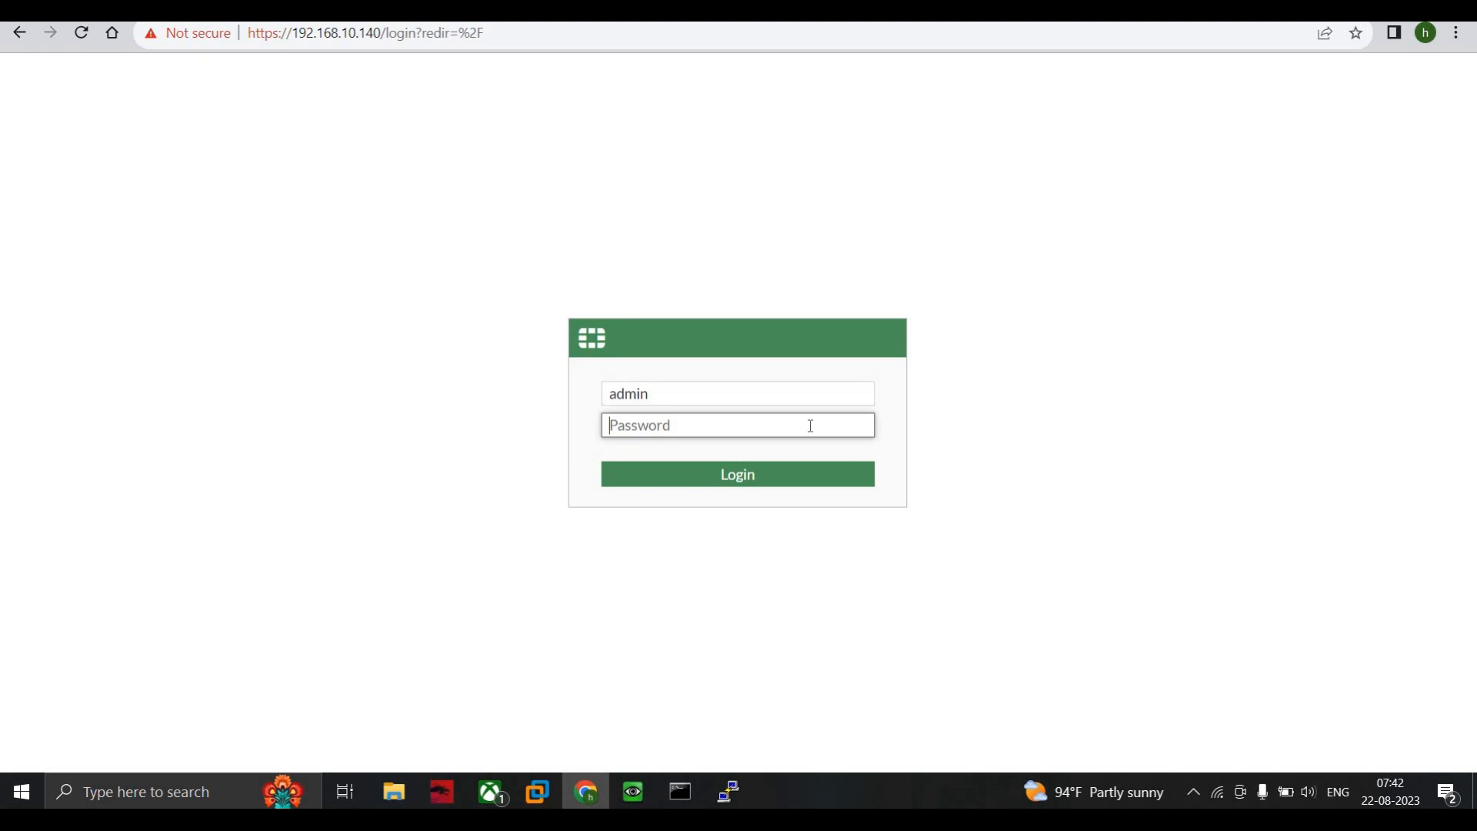
pyautogui.click(737, 474)
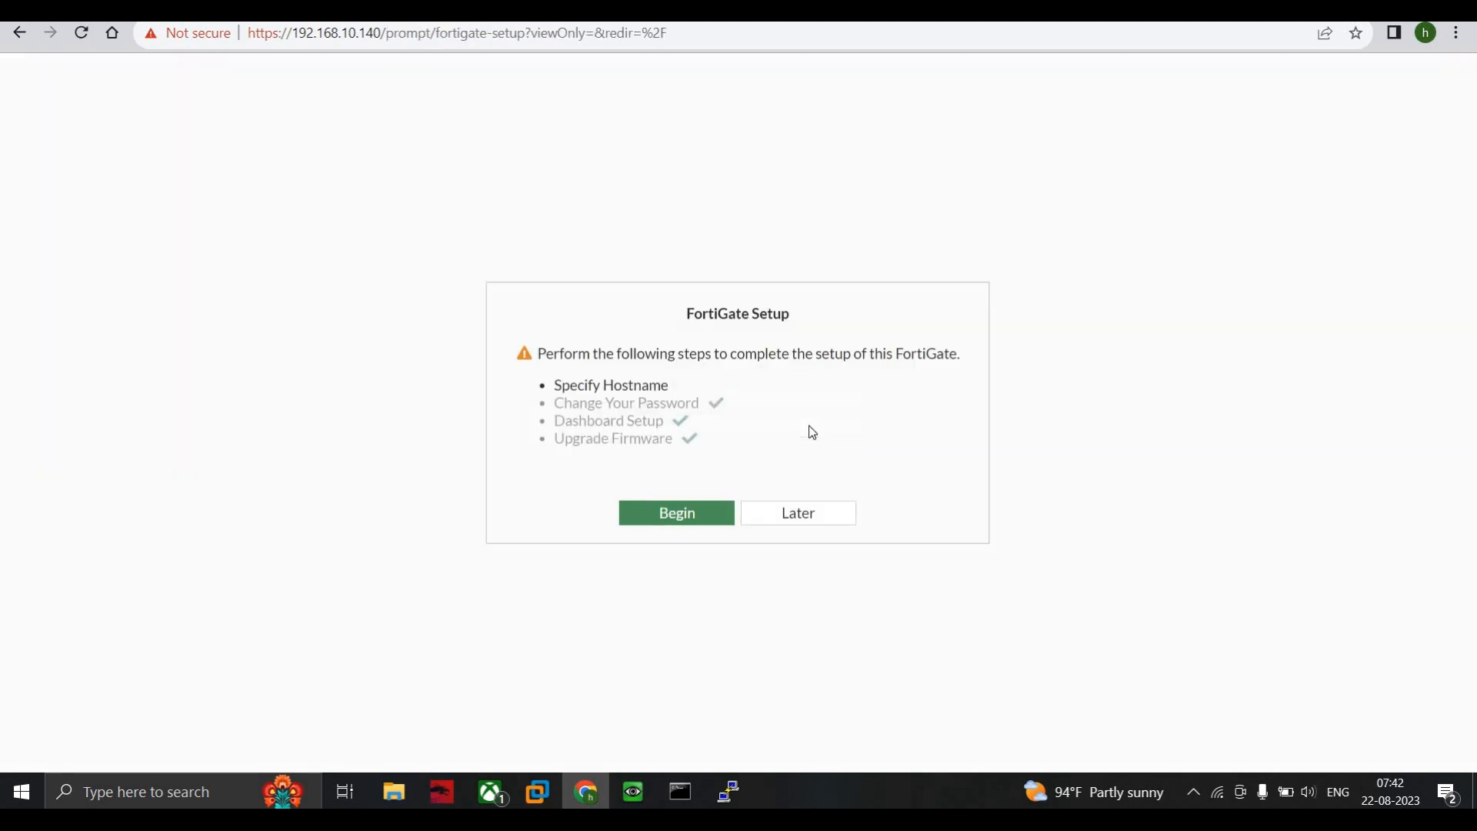
pyautogui.click(676, 513)
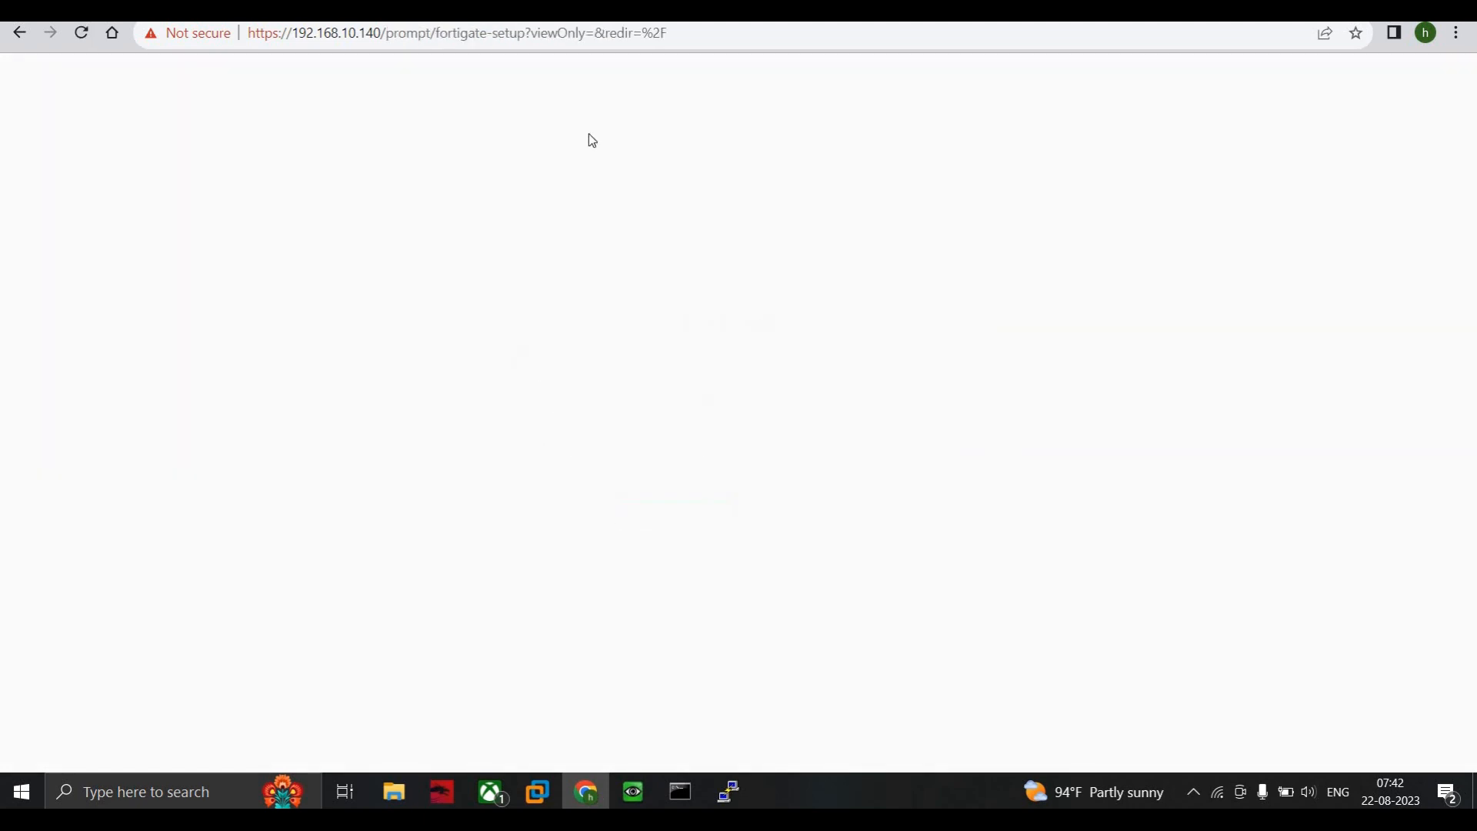